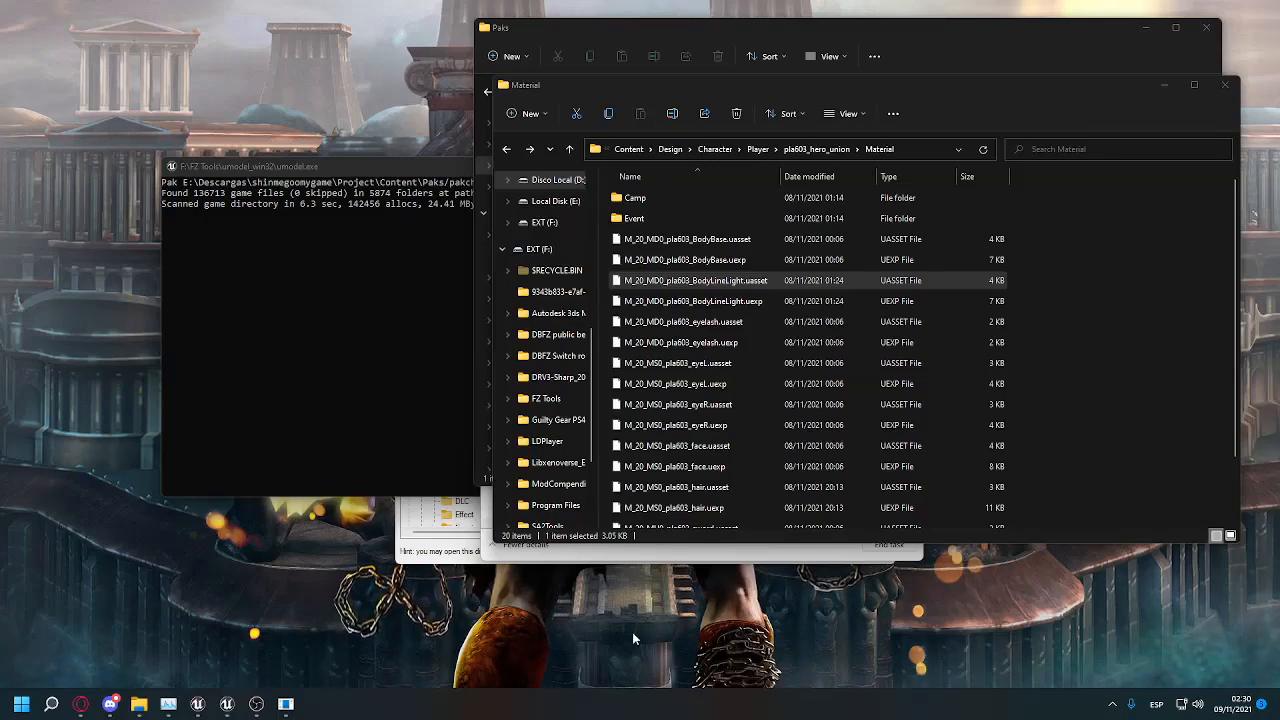
mouse_move(508, 562)
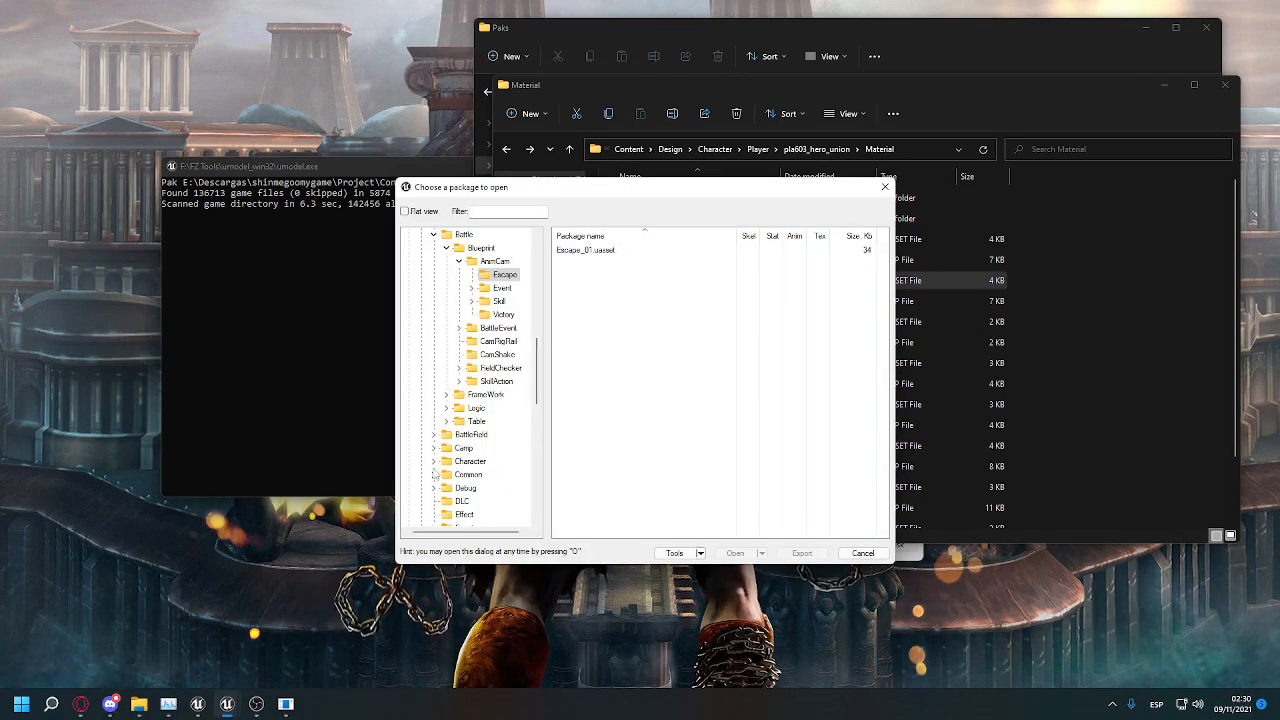
Step: Expand the game content tree through Design and Character down to the hero's Material folder
scroll("down", 3)
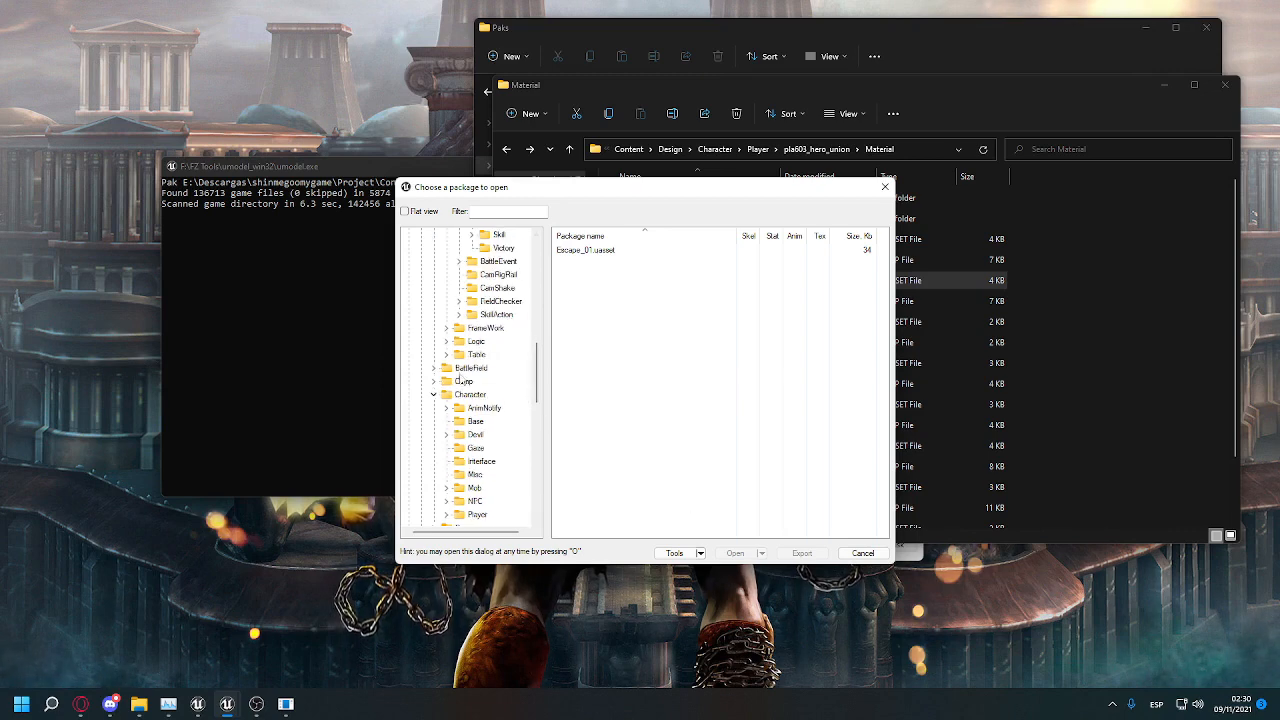
scroll("down", 3)
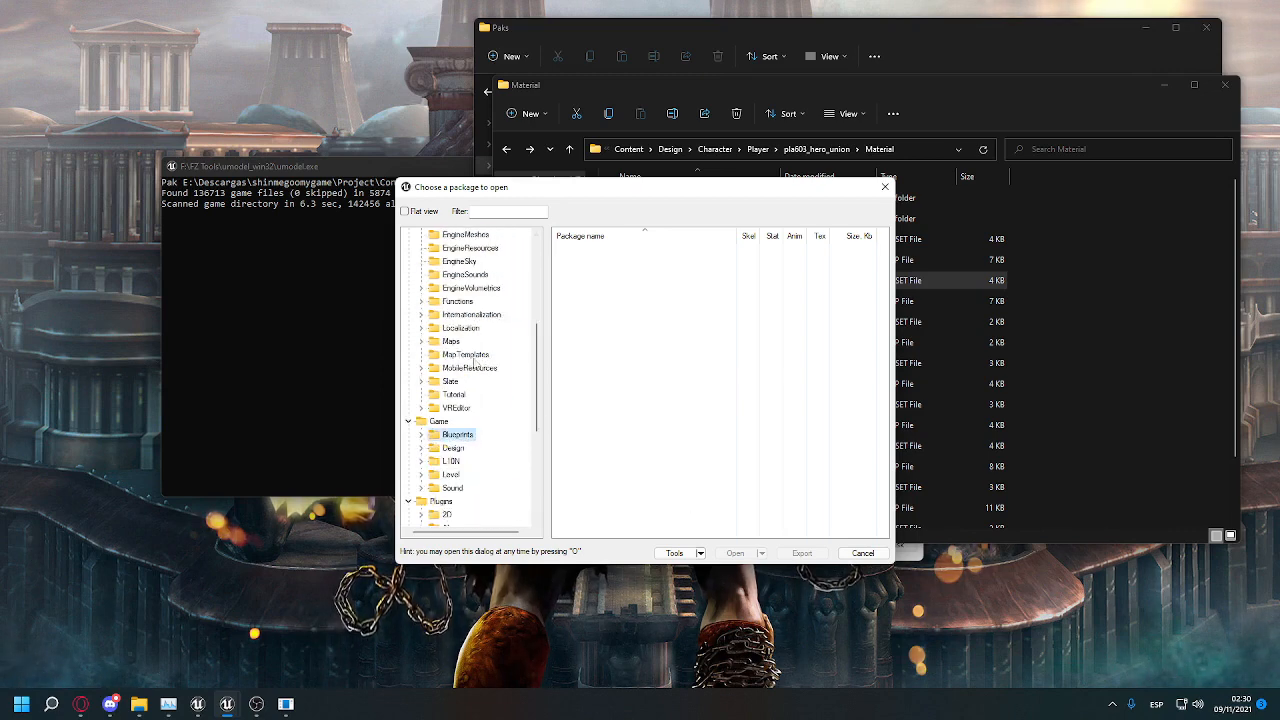
left_click(420, 448)
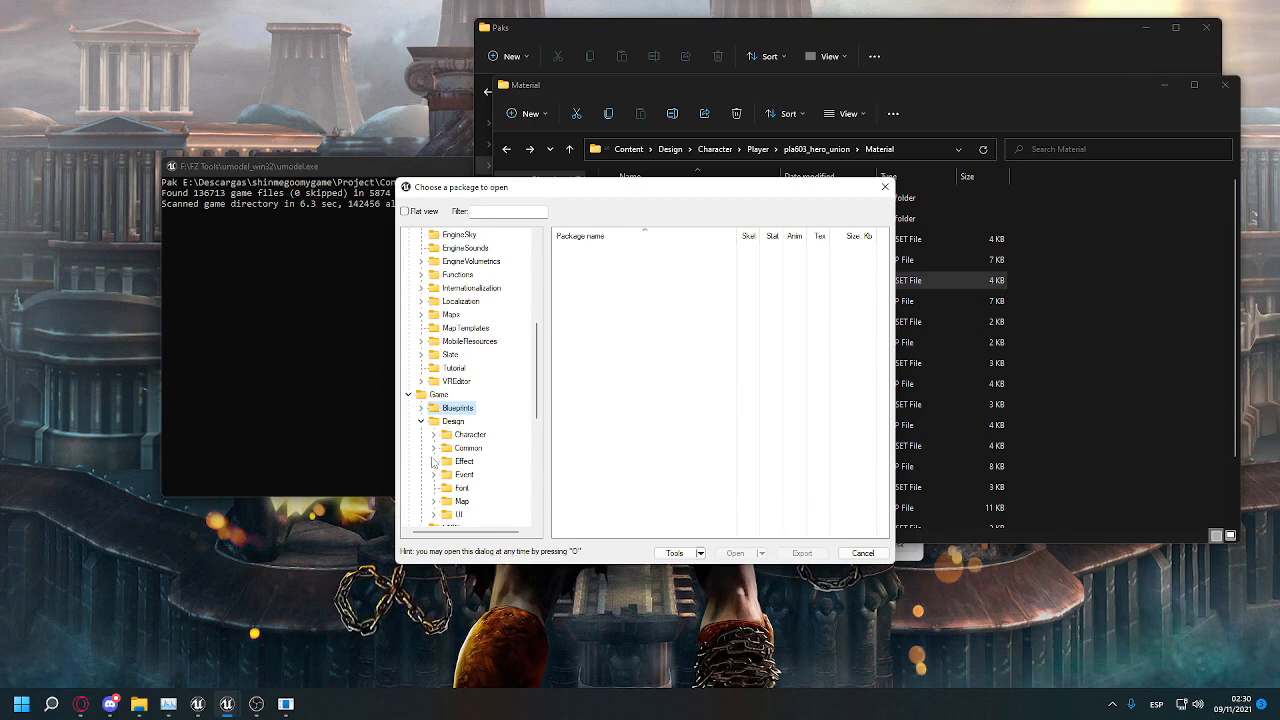
left_click(434, 434)
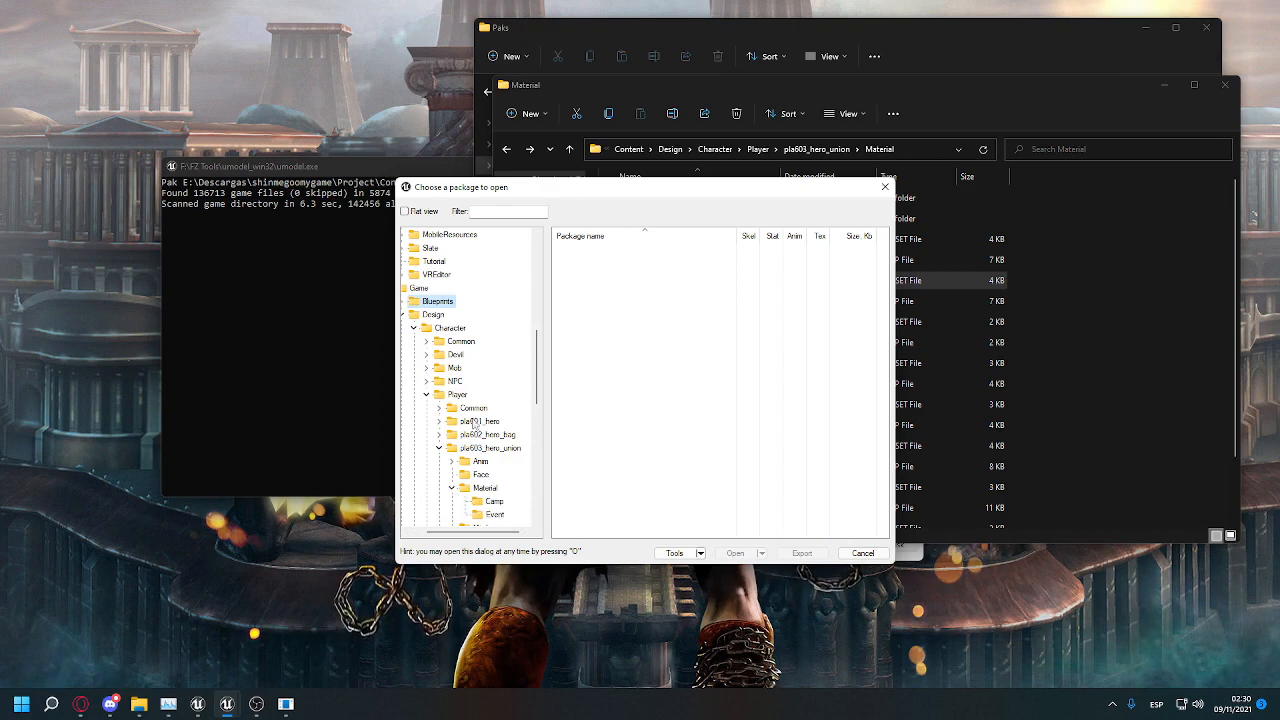
Step: Save the sword material package to disk via its right-click actions
right_click(620, 328)
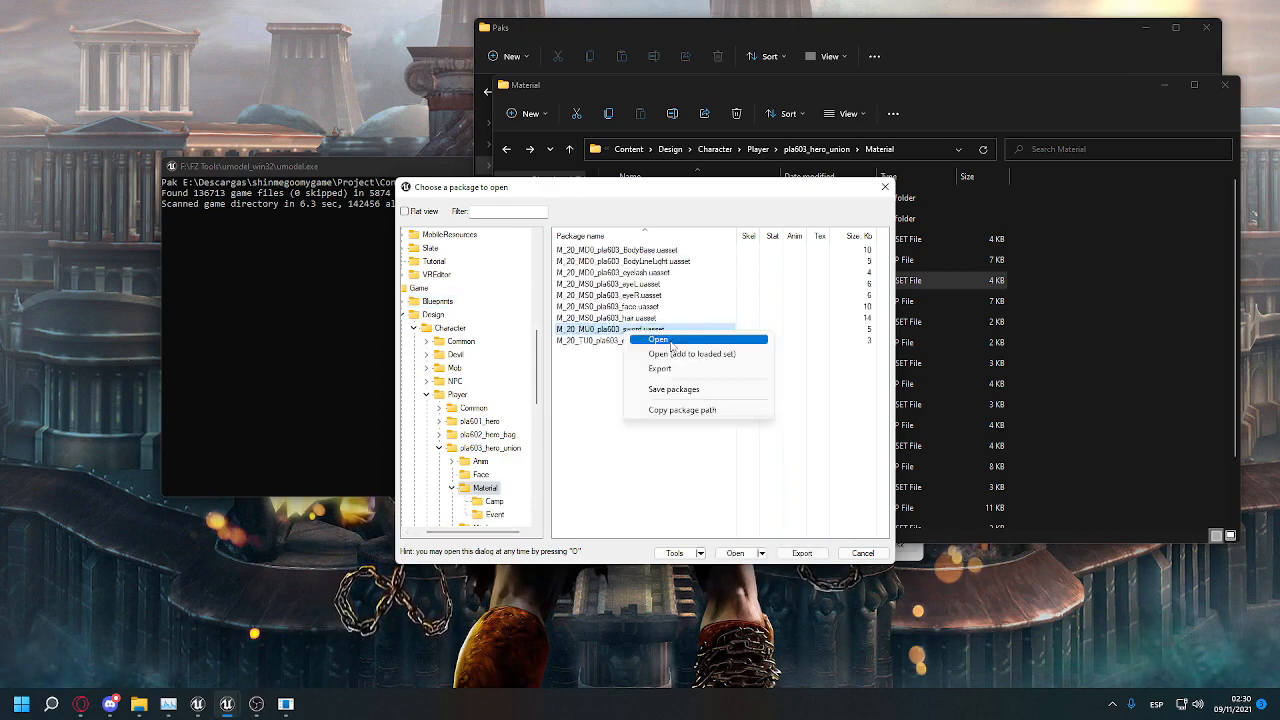
mouse_move(672, 388)
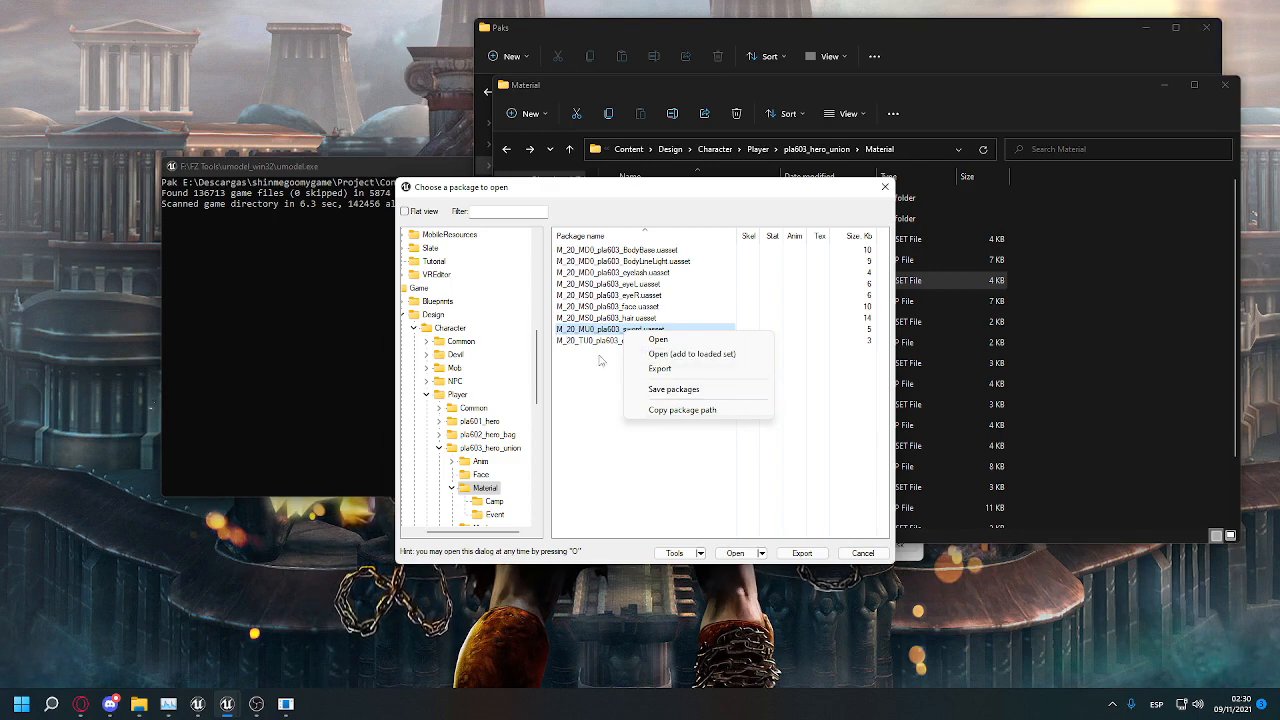
mouse_move(592, 352)
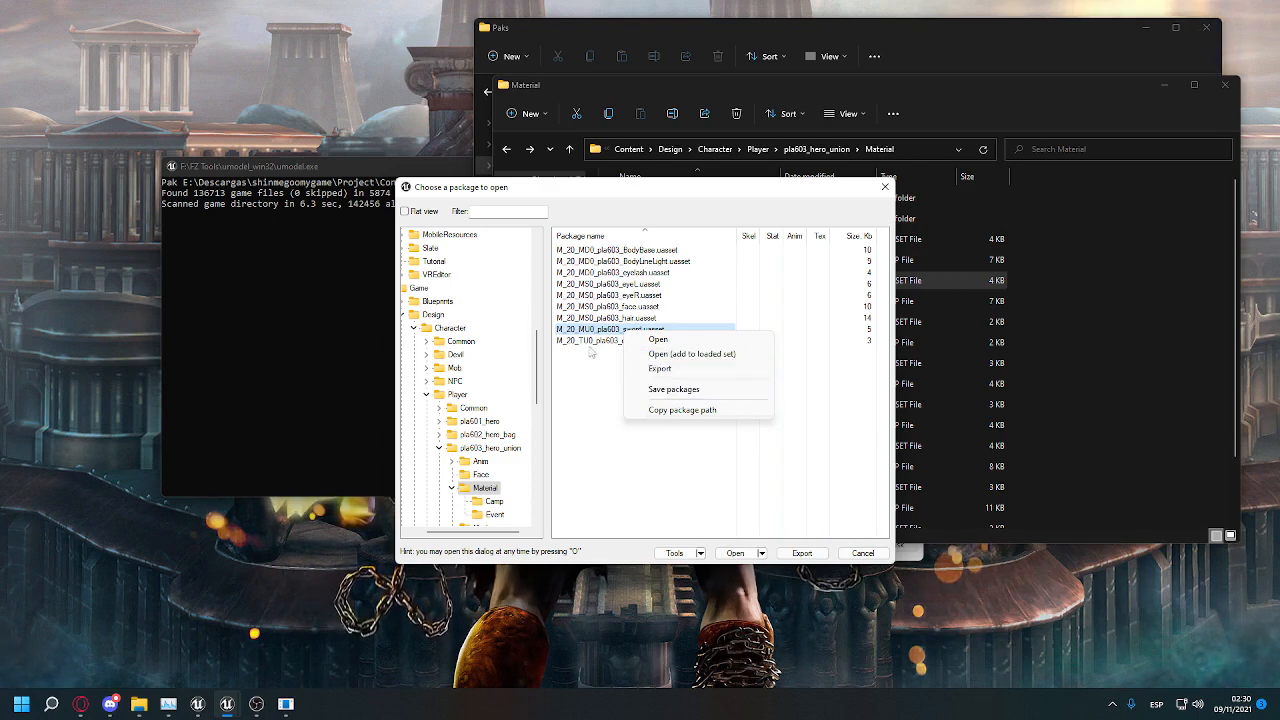
mouse_move(672, 388)
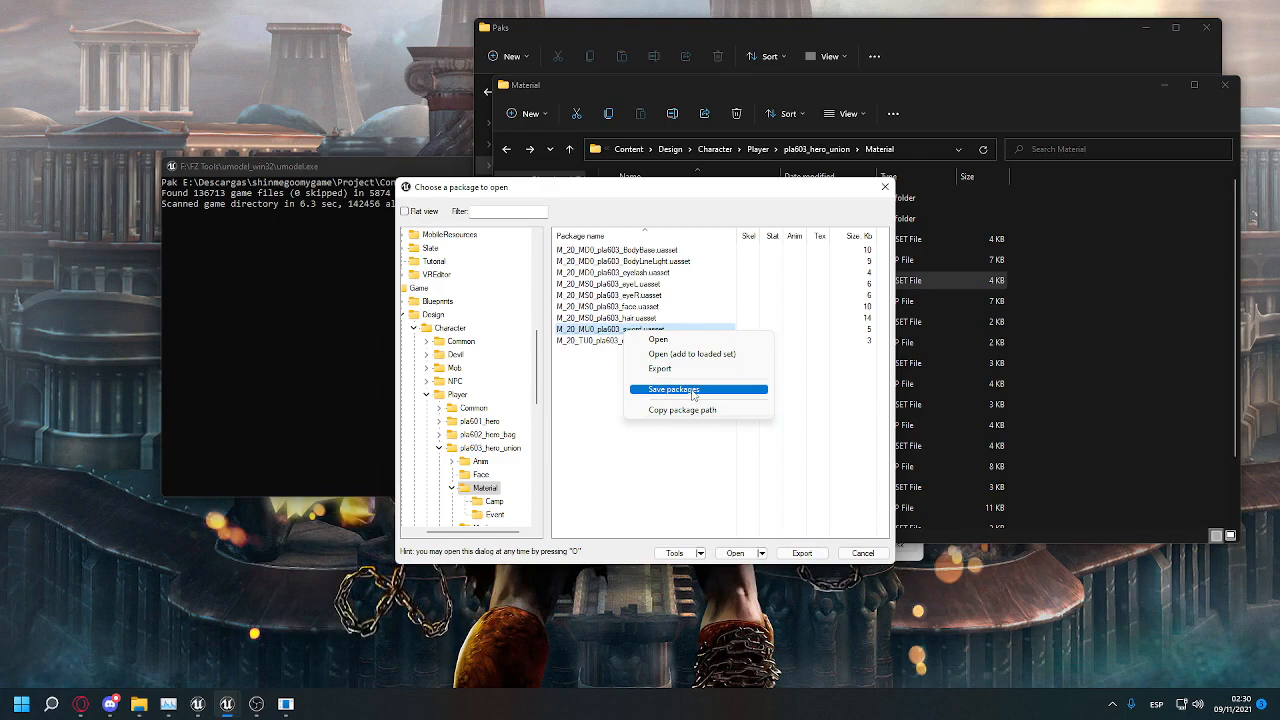
left_click(672, 388)
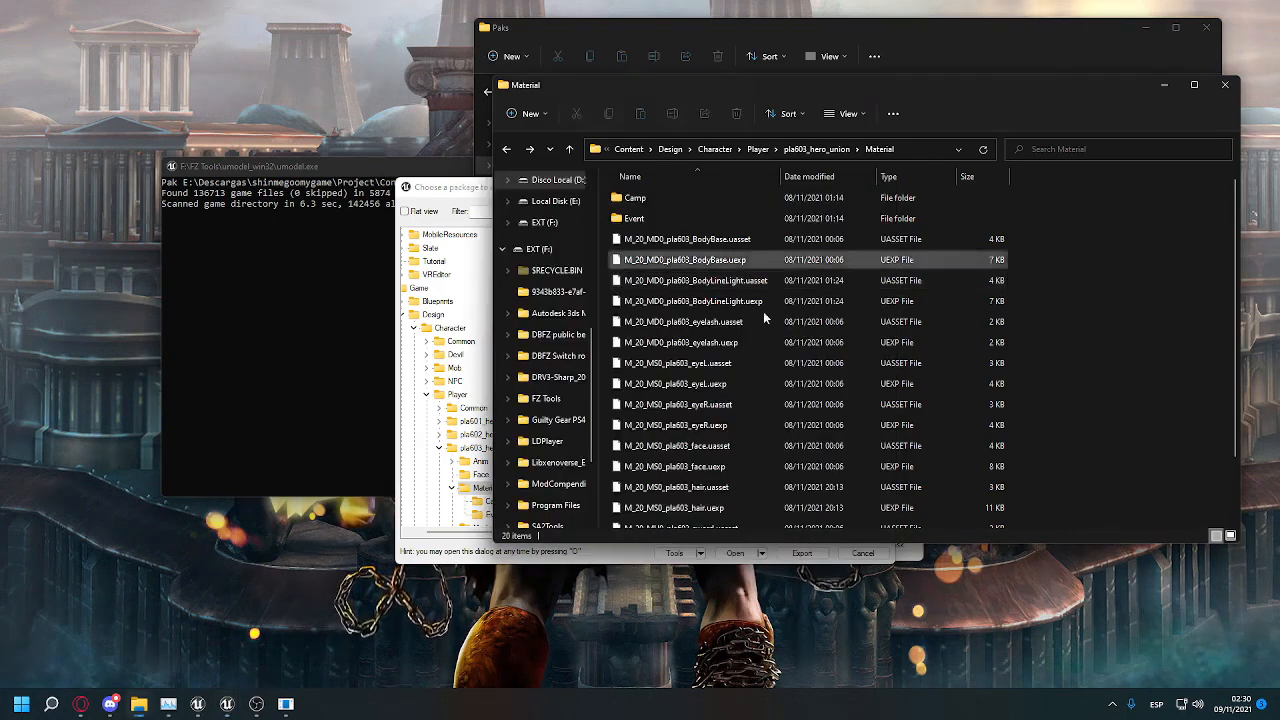
Step: Scroll the extracted Material folder to find the sword .uasset files
scroll("down", 3)
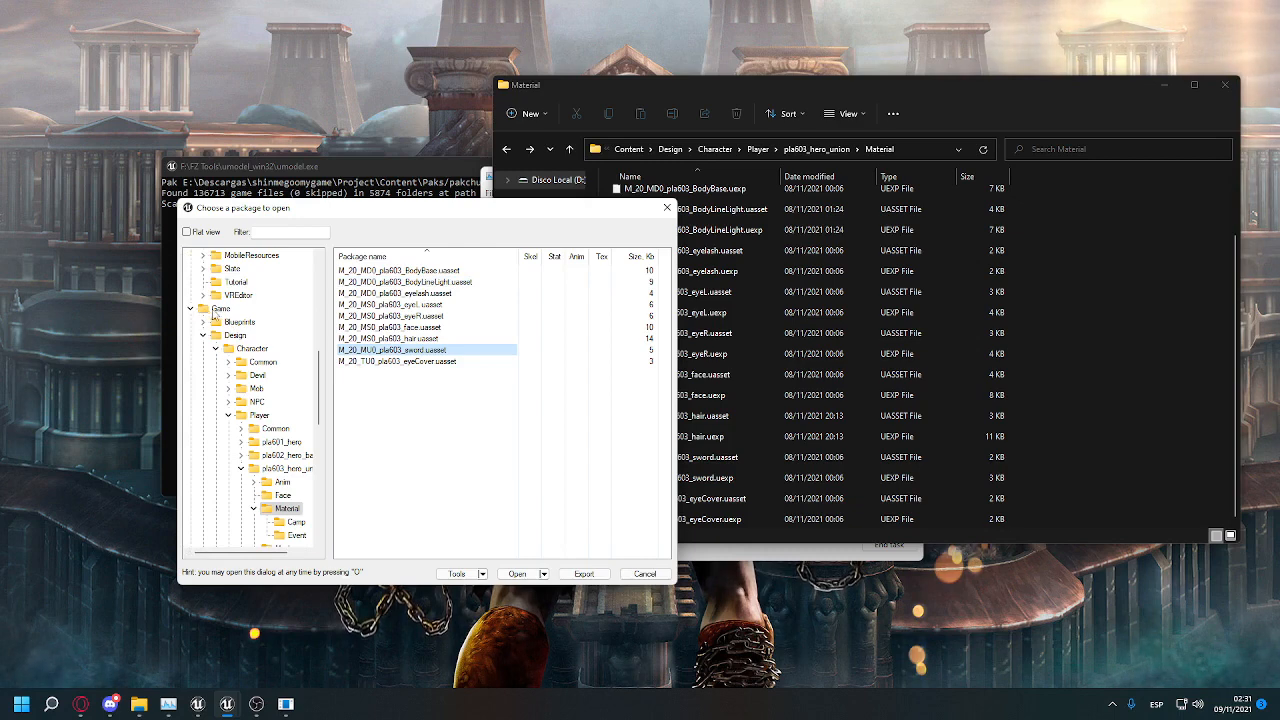
mouse_move(156, 354)
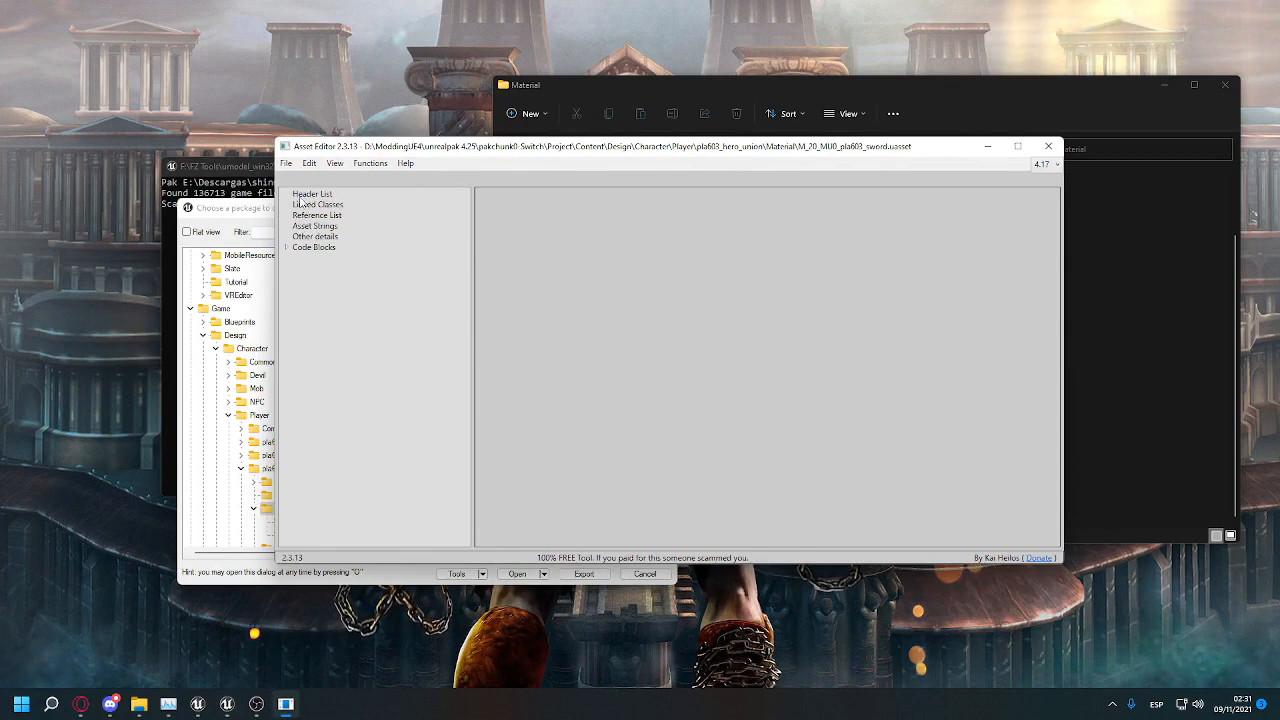
Step: Show the asset's header list and expand Code Blocks into the material instance block
left_click(312, 192)
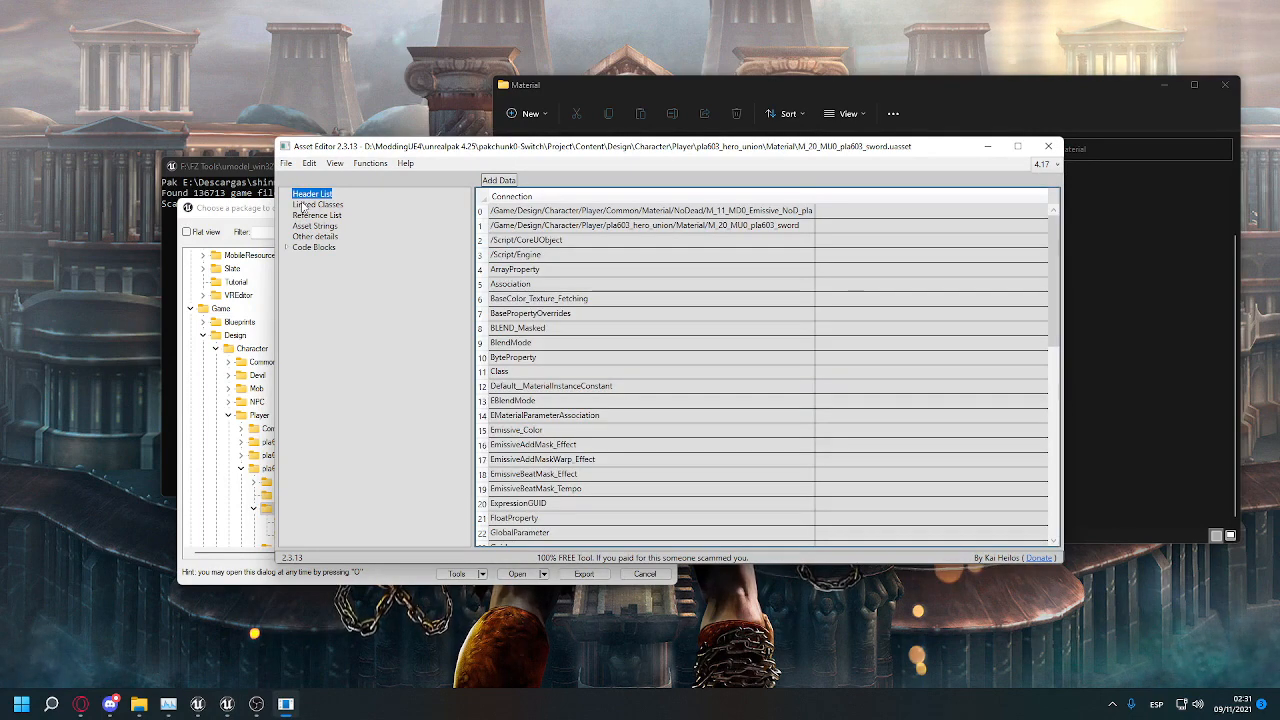
left_click(288, 248)
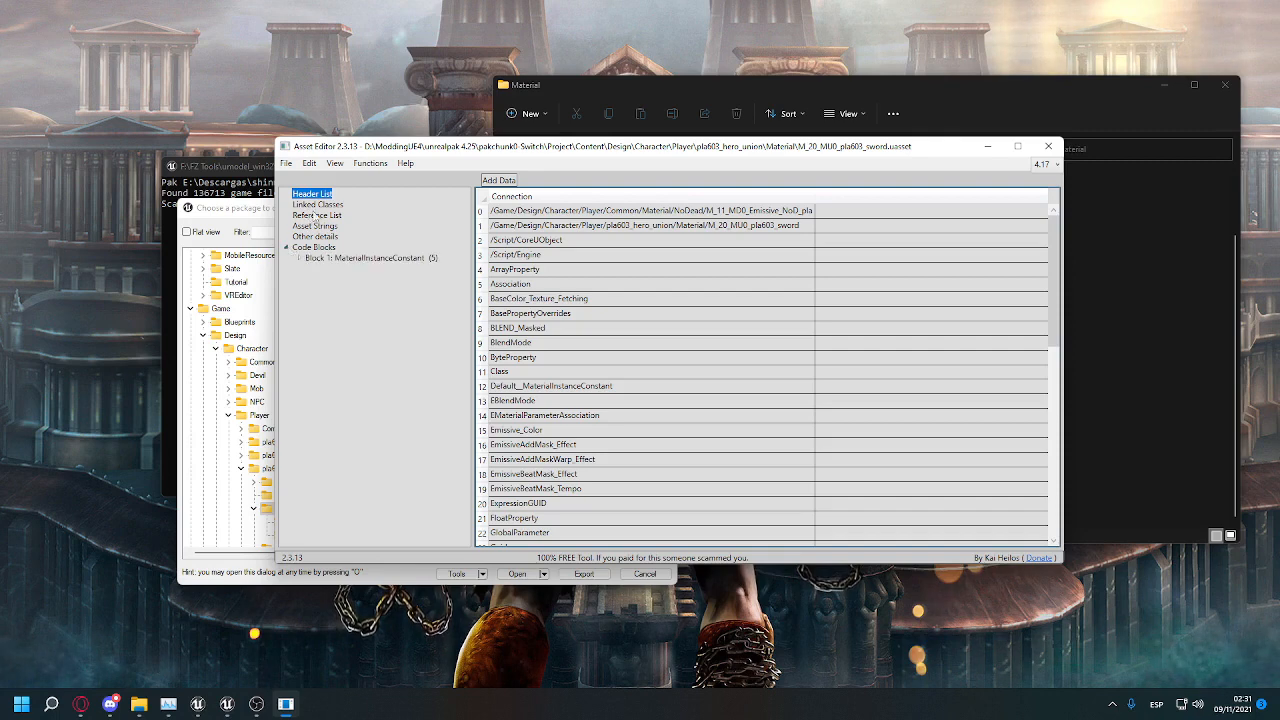
left_click(290, 256)
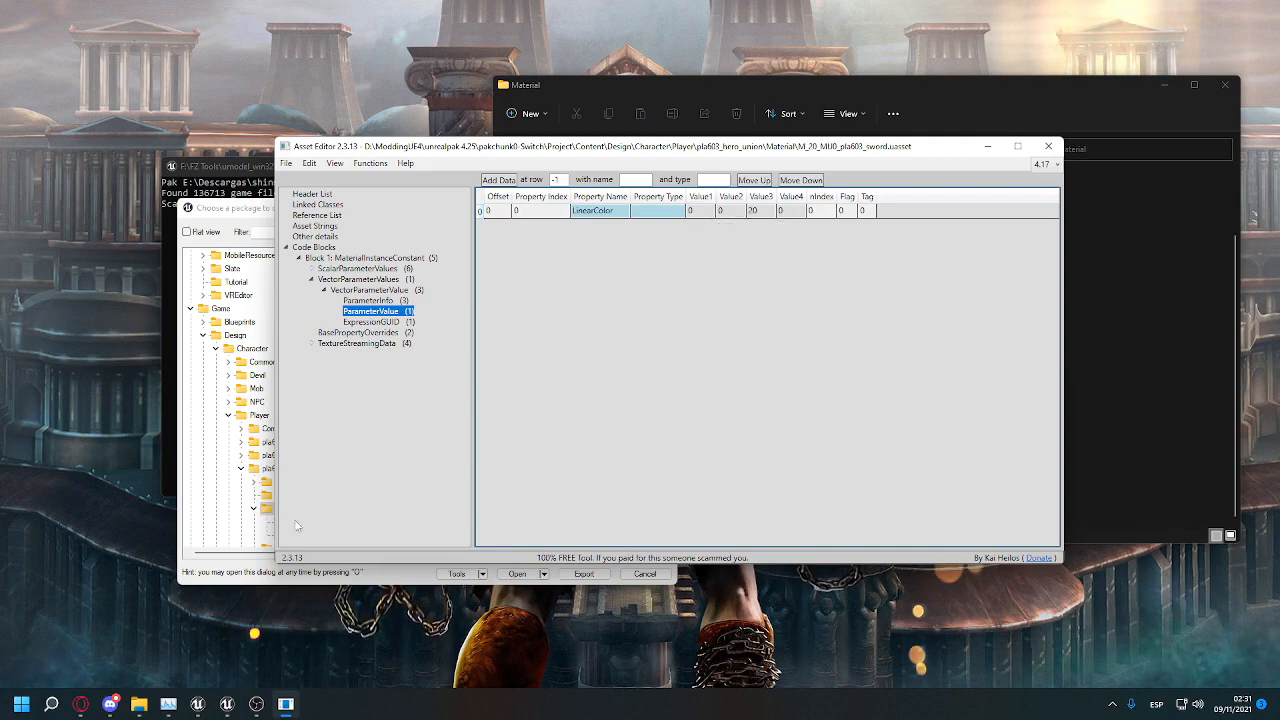
mouse_move(318, 538)
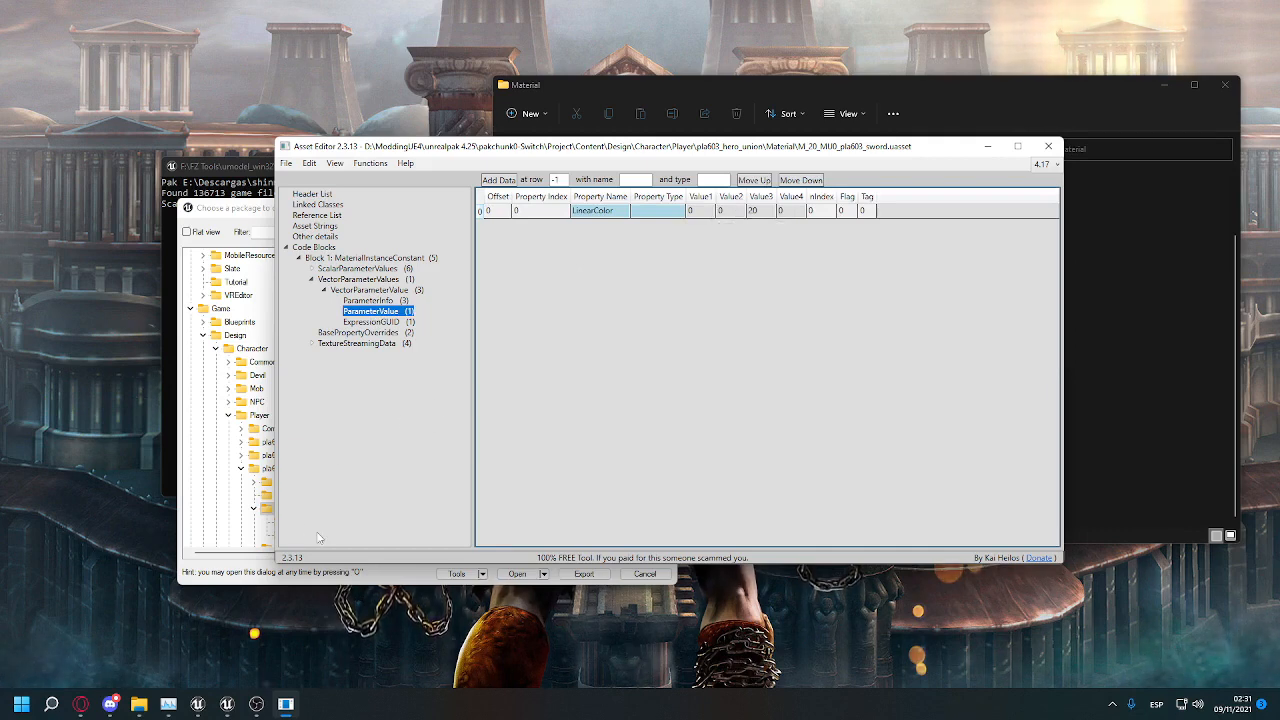
mouse_move(224, 652)
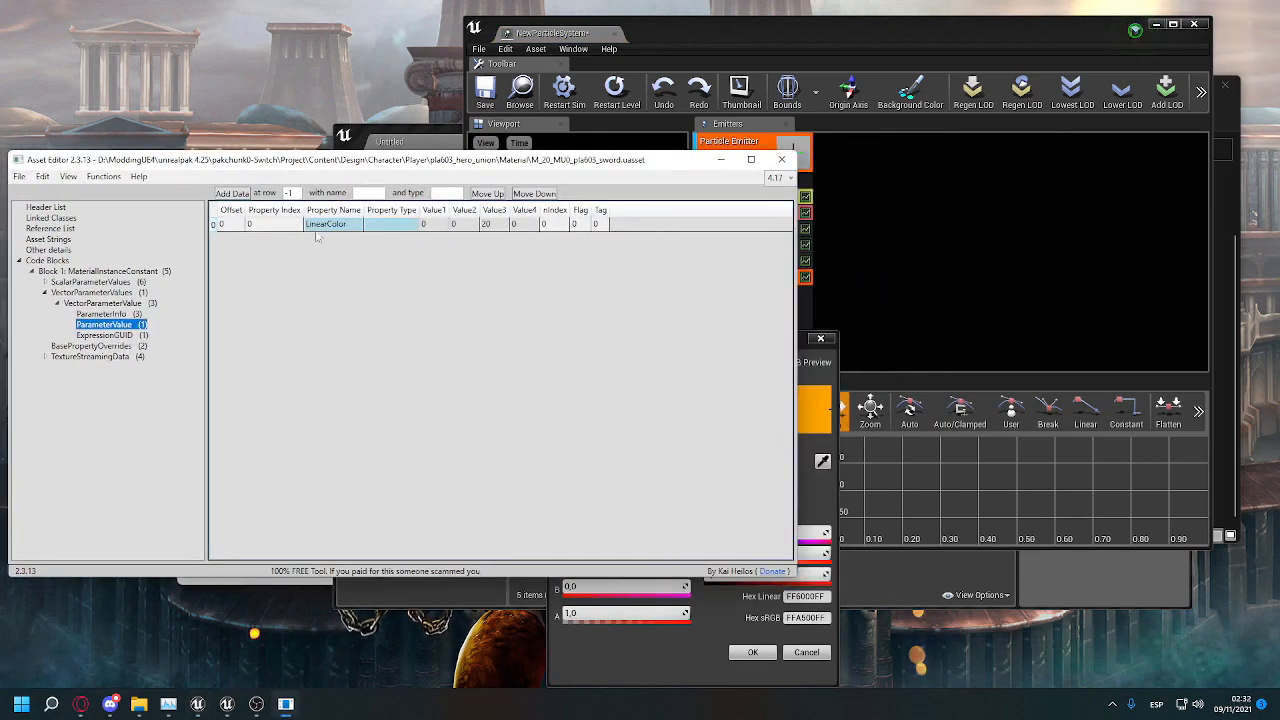
mouse_move(452, 230)
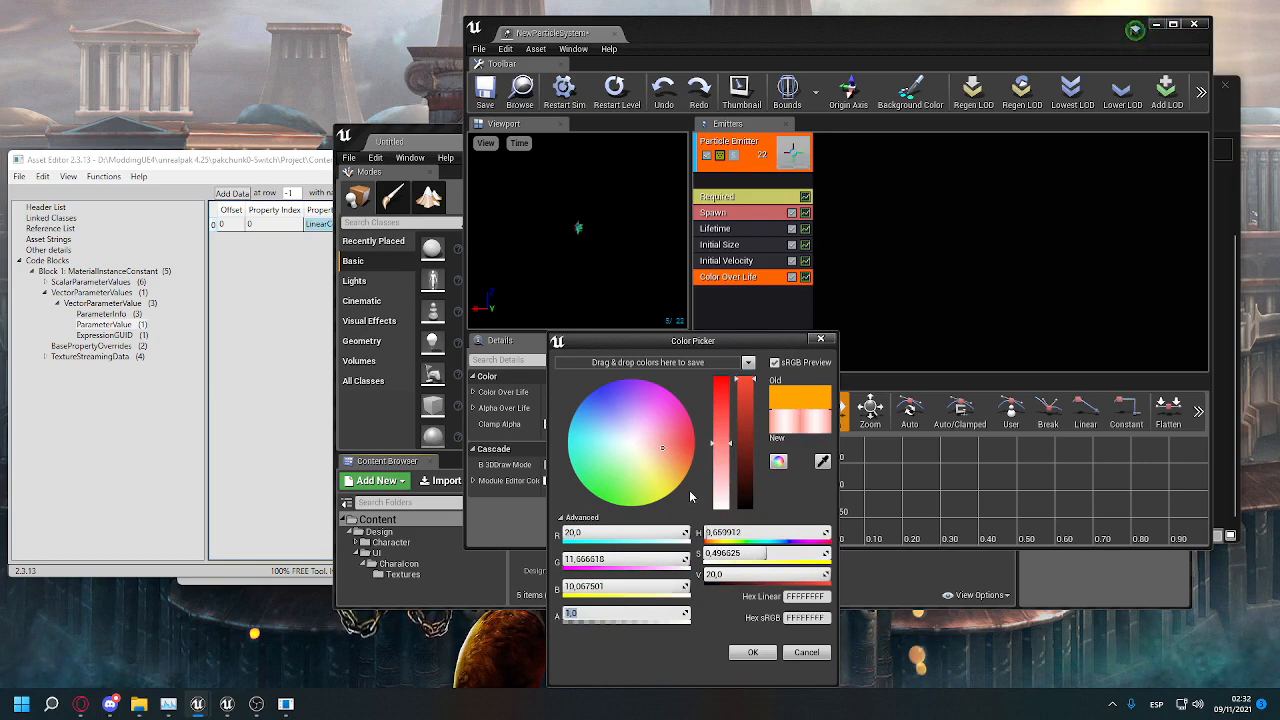
Step: Drag the UE4 colour wheel to a pink shade to read its RGB values
left_click_drag(728, 380, 728, 424)
type("20")
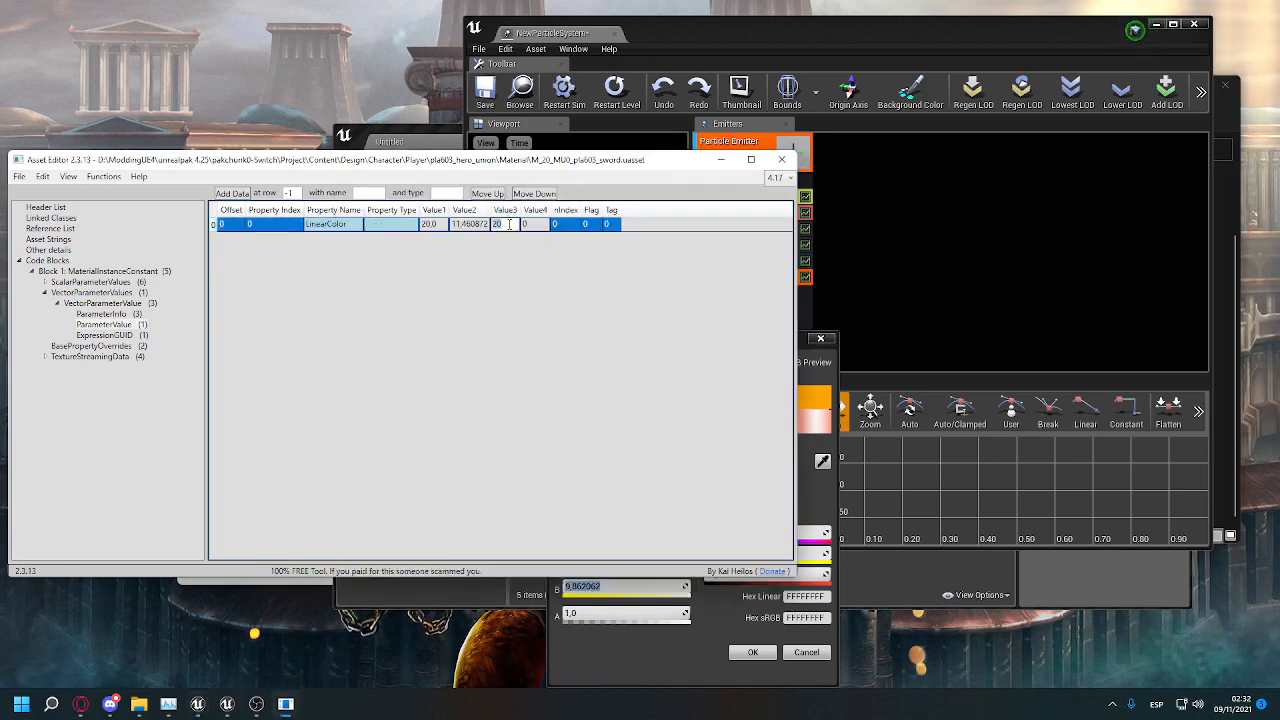
Step: Commit the edited LinearColor Value1–Value3 holding the pink RGB numbers
left_click(18, 176)
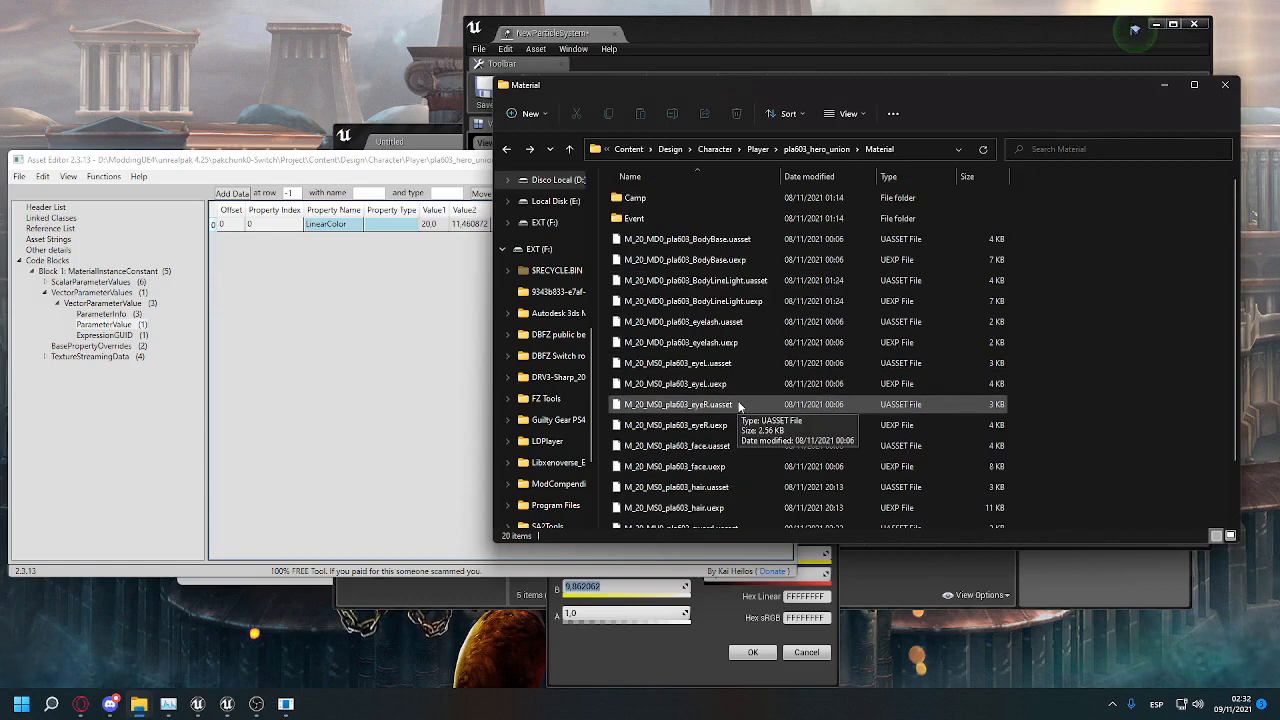
Step: Select the saved sword material .uasset file in the Material folder
scroll("down", 3)
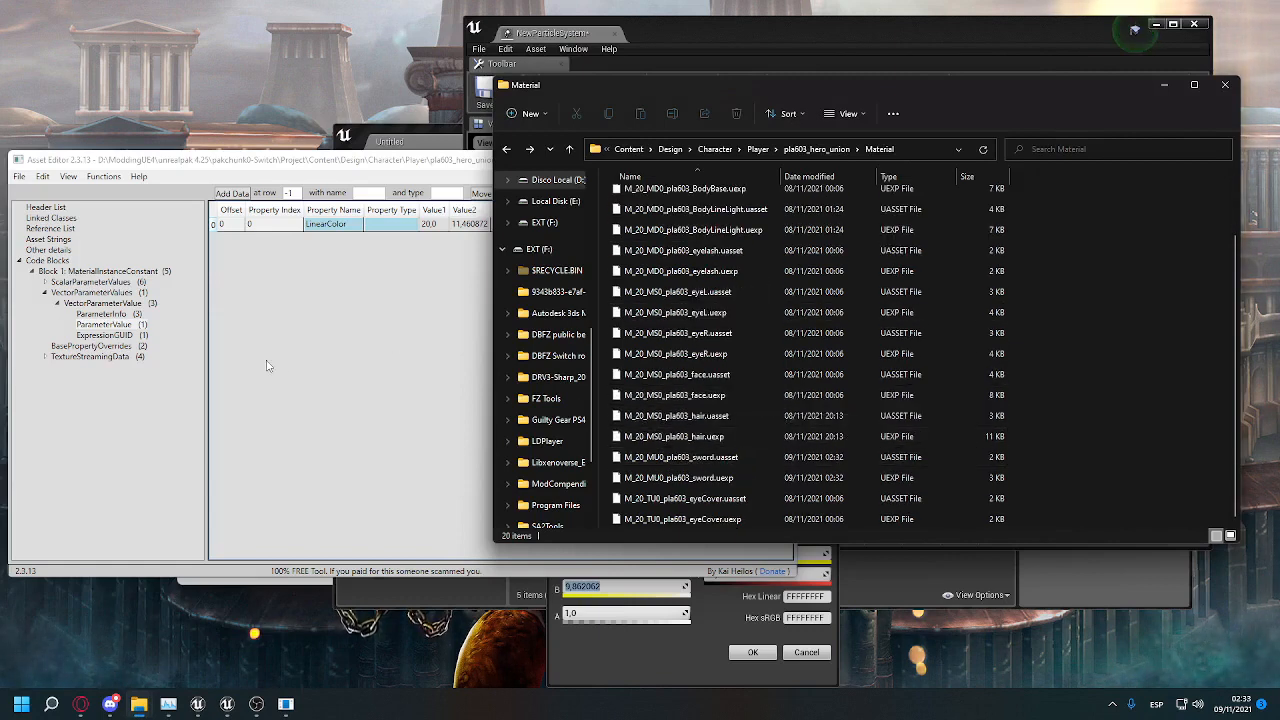
left_click(680, 456)
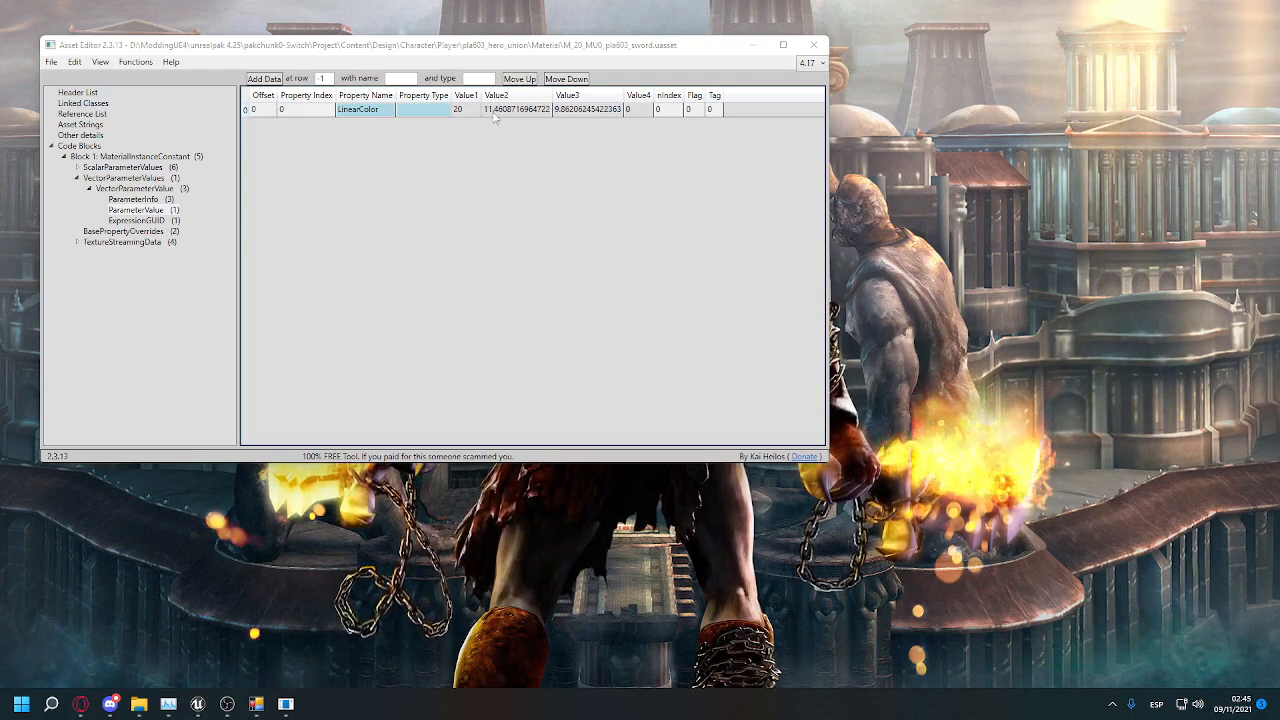
Step: Select the reopened LinearColor row to verify it still holds the pink values
left_click(400, 108)
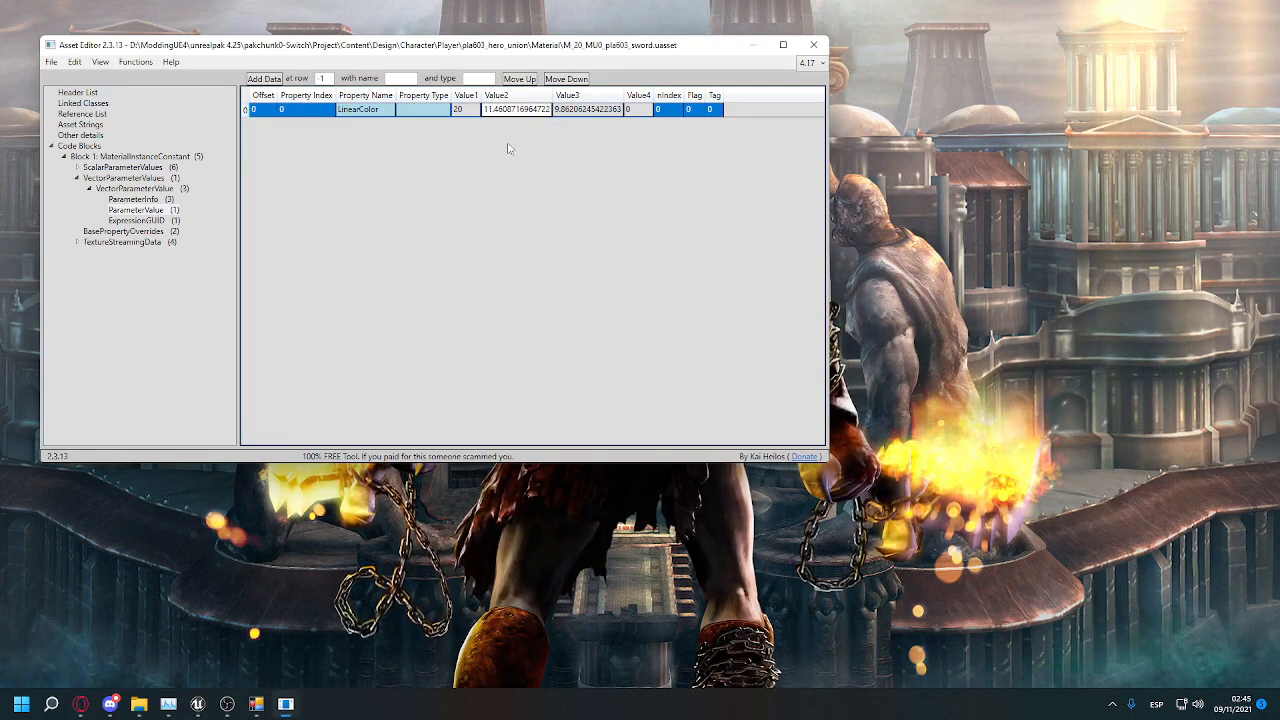